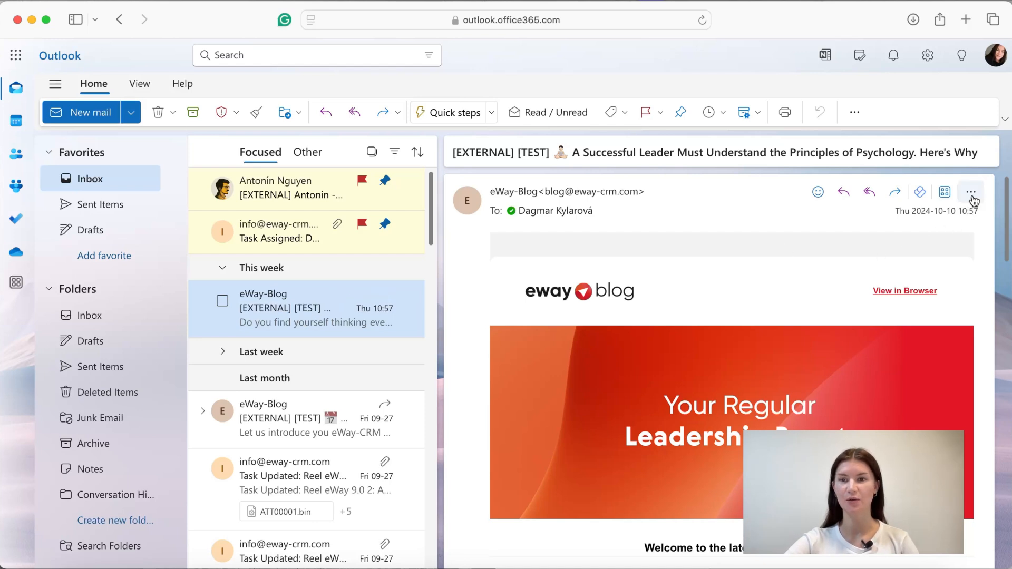
- Open the eWay-Blog newsletter's More actions menu and choose Print
{"action": "left_click", "coordinate": [971, 192]}
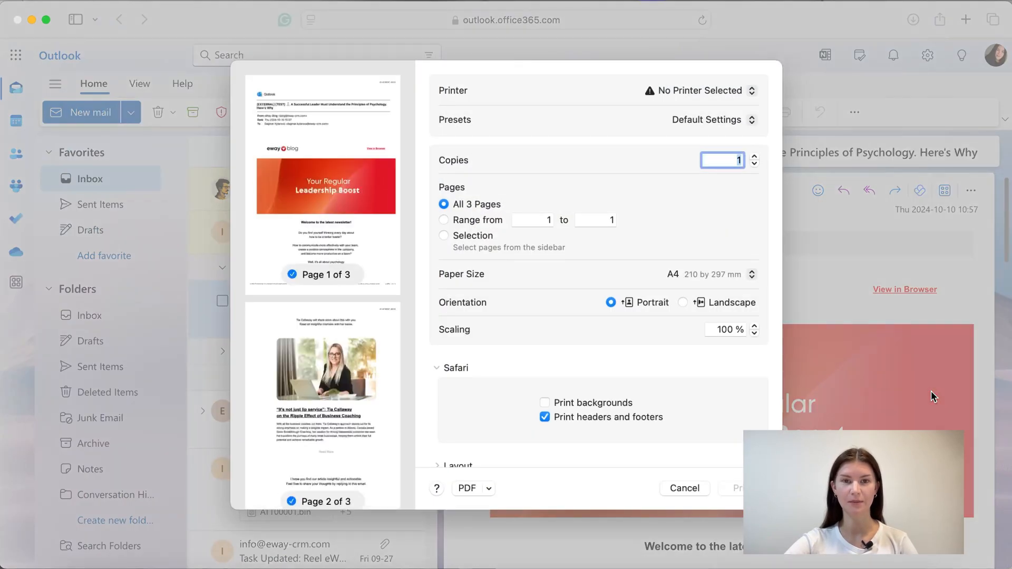
{"action": "mouse_move", "coordinate": [664, 354]}
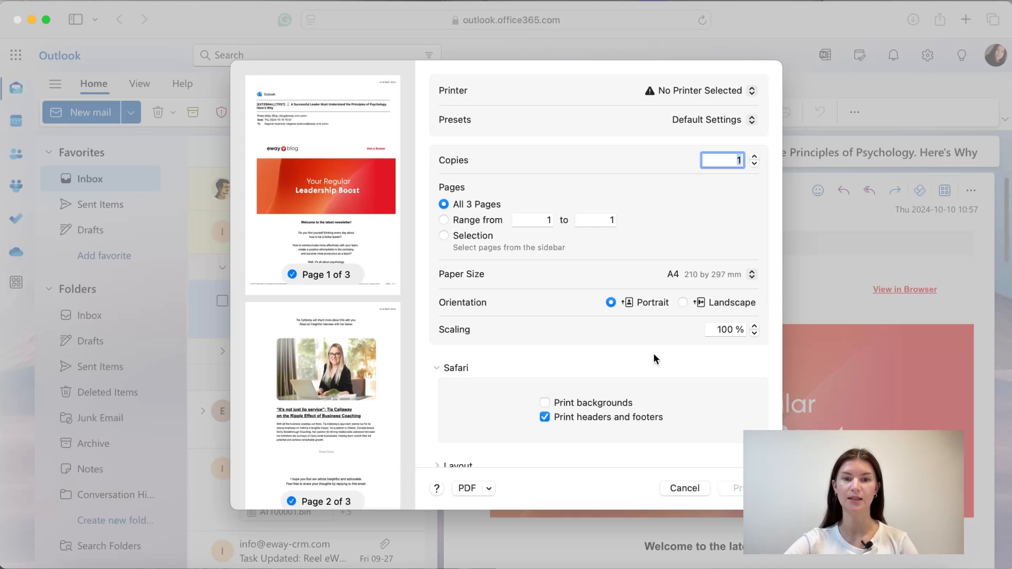
- Save the newsletter printout as a PDF to the Downloads folder
{"action": "left_click", "coordinate": [474, 488]}
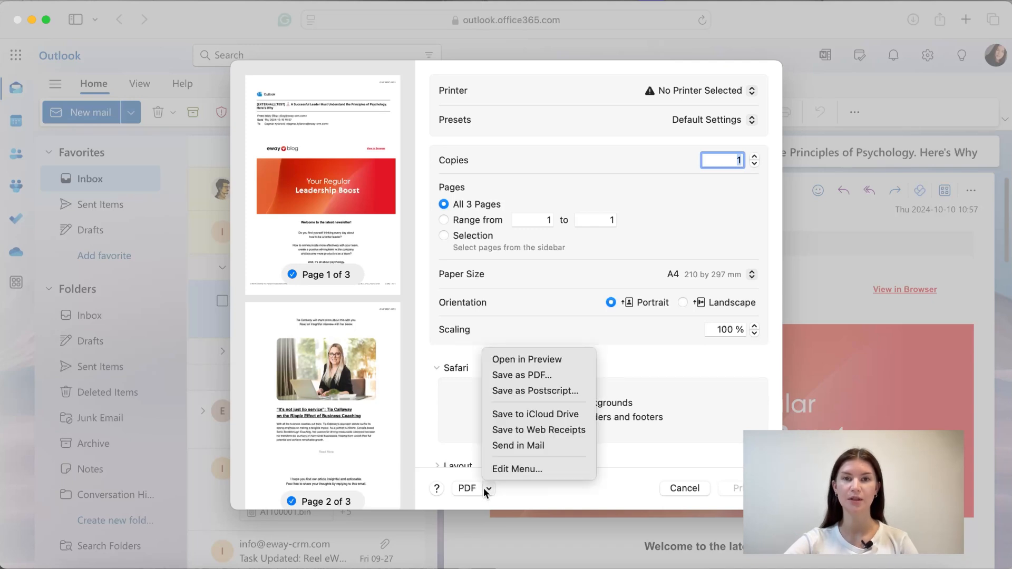
{"action": "mouse_move", "coordinate": [521, 374]}
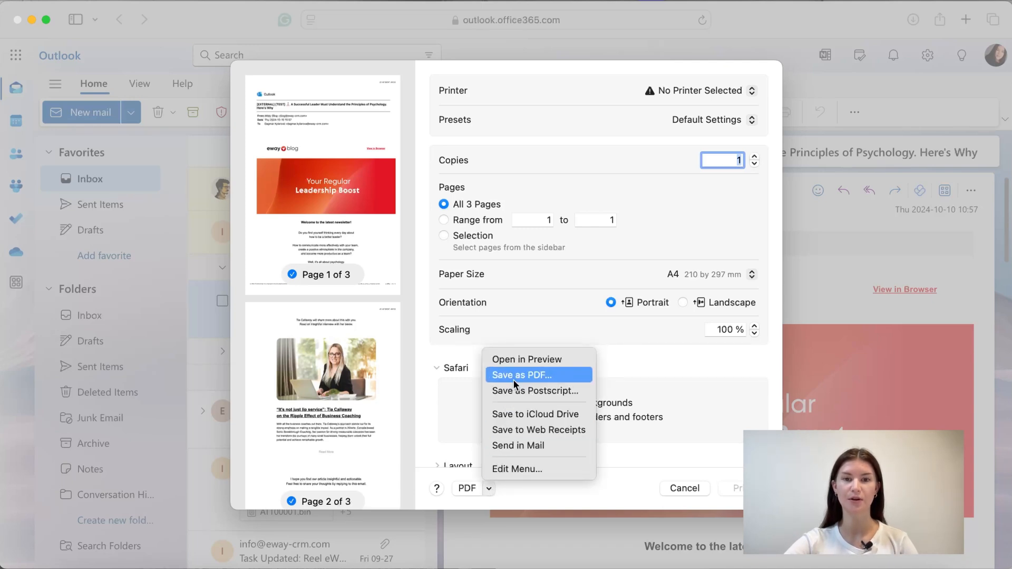
{"action": "left_click", "coordinate": [522, 375]}
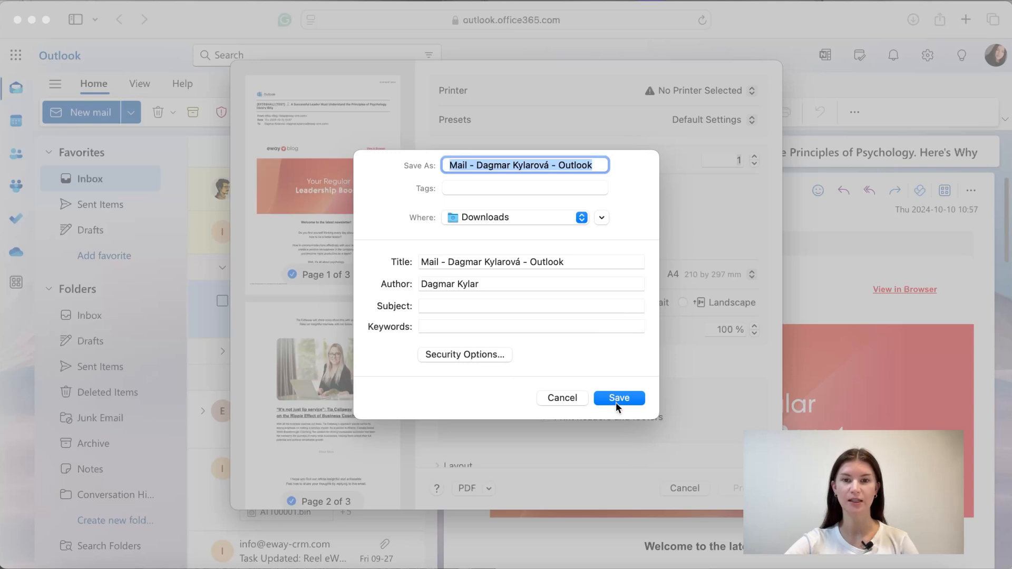
{"action": "left_click", "coordinate": [617, 397]}
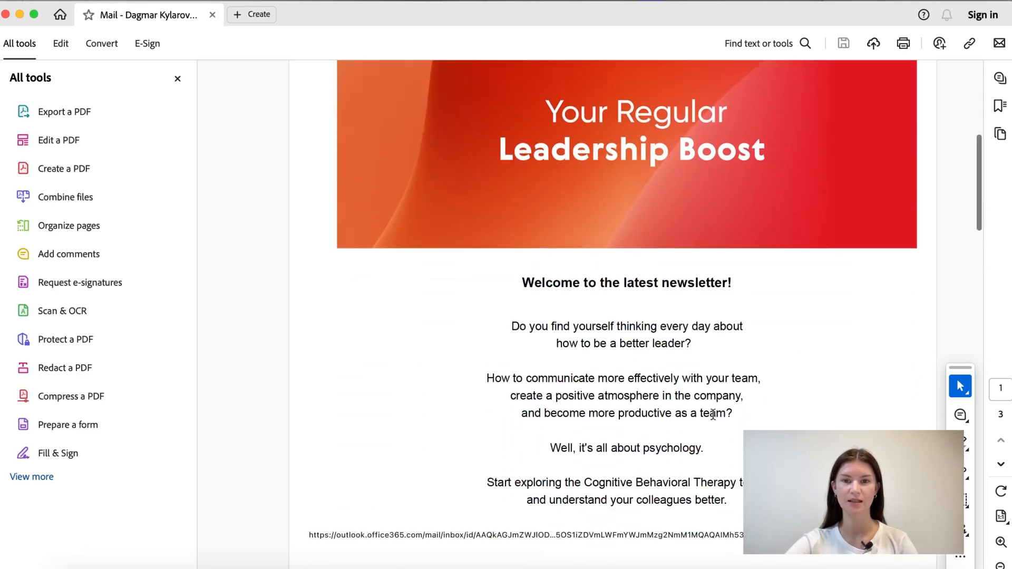
{"action": "scroll", "scroll_direction": "down", "scroll_amount": 3}
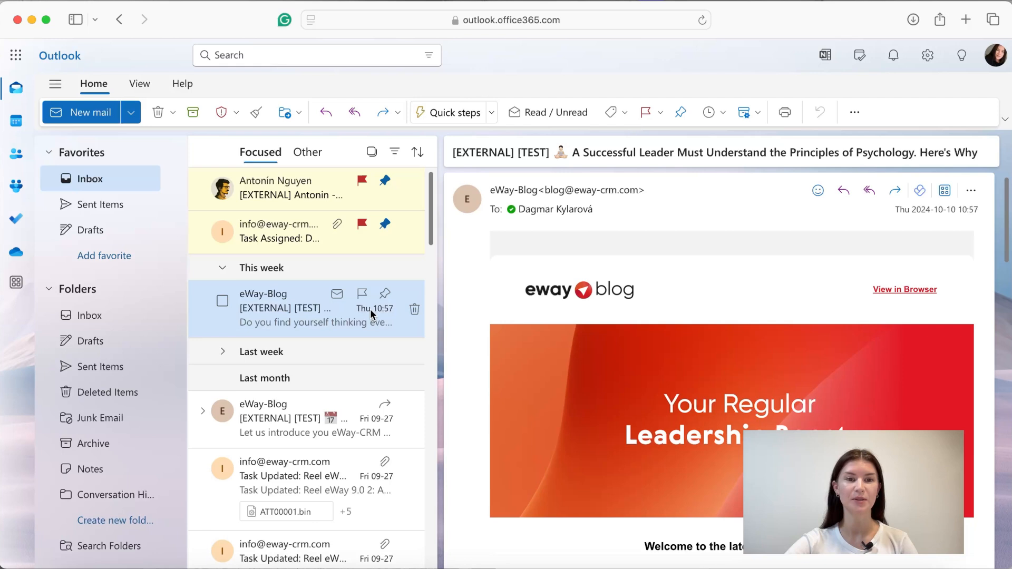
{"action": "left_click", "coordinate": [971, 190]}
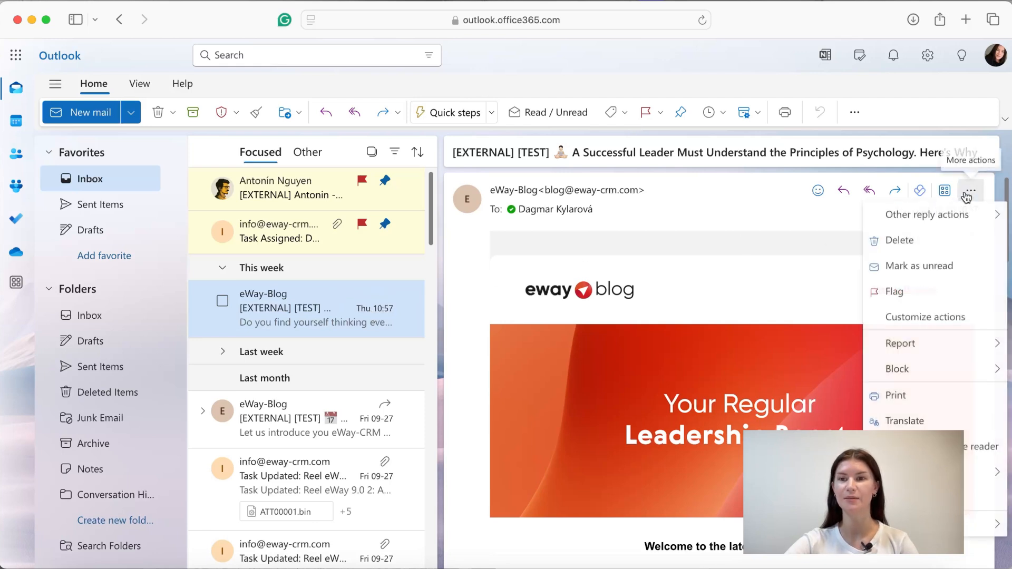
{"action": "left_click", "coordinate": [971, 190]}
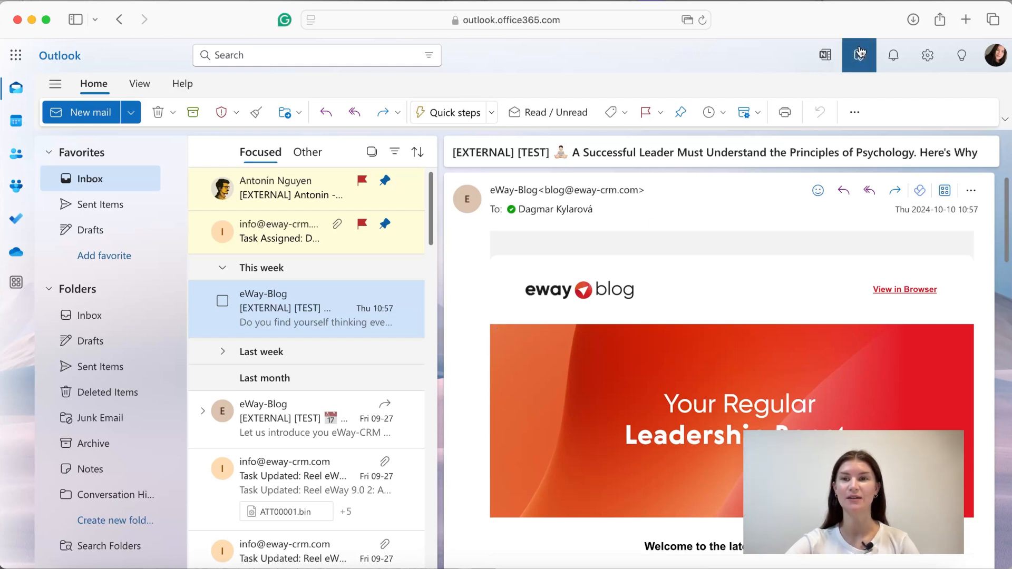
- Show the Privacy and data page under General settings, with the Export button
{"action": "left_click", "coordinate": [927, 55]}
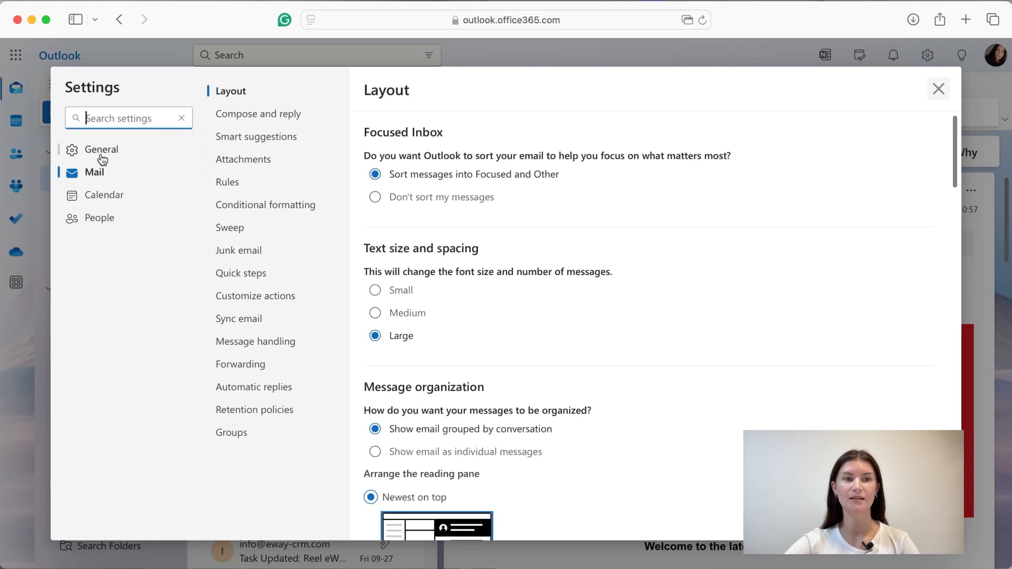
{"action": "left_click", "coordinate": [101, 149]}
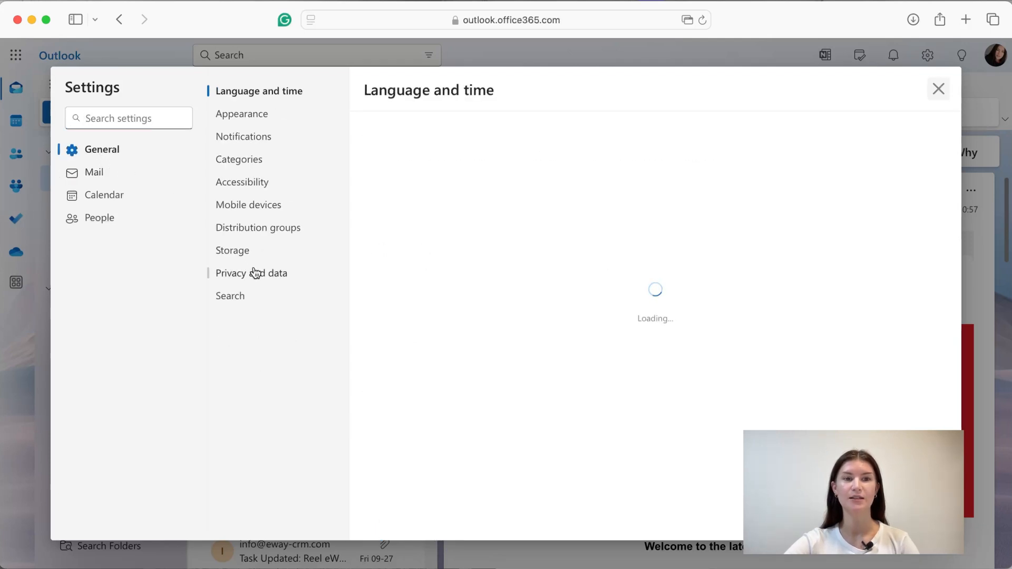
{"action": "left_click", "coordinate": [251, 272]}
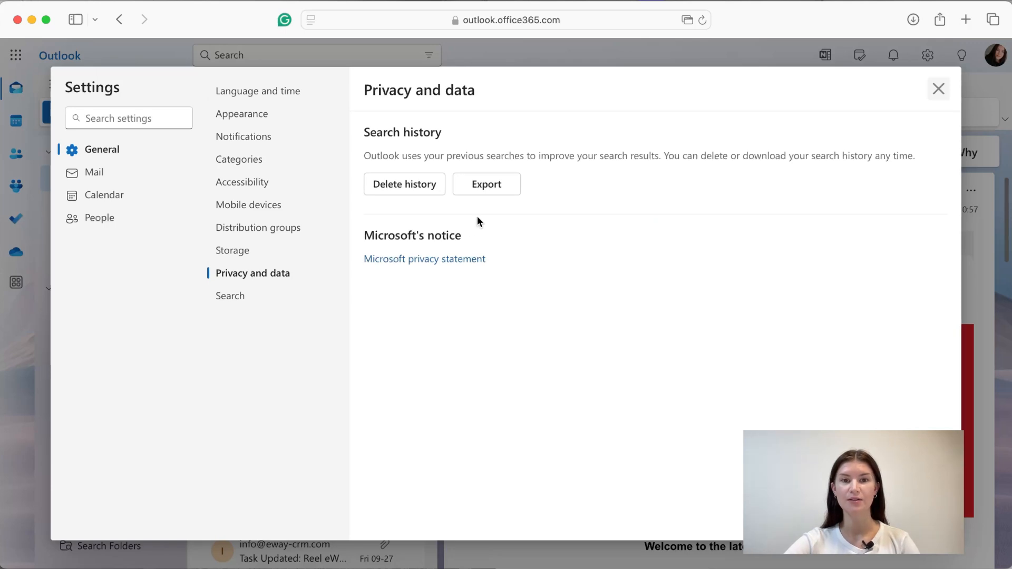
{"action": "mouse_move", "coordinate": [487, 184]}
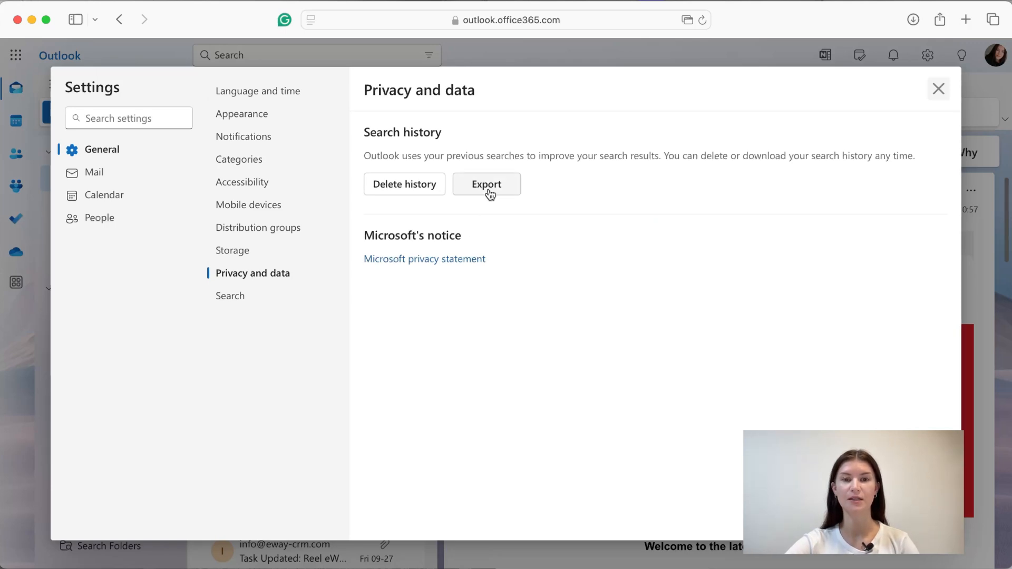